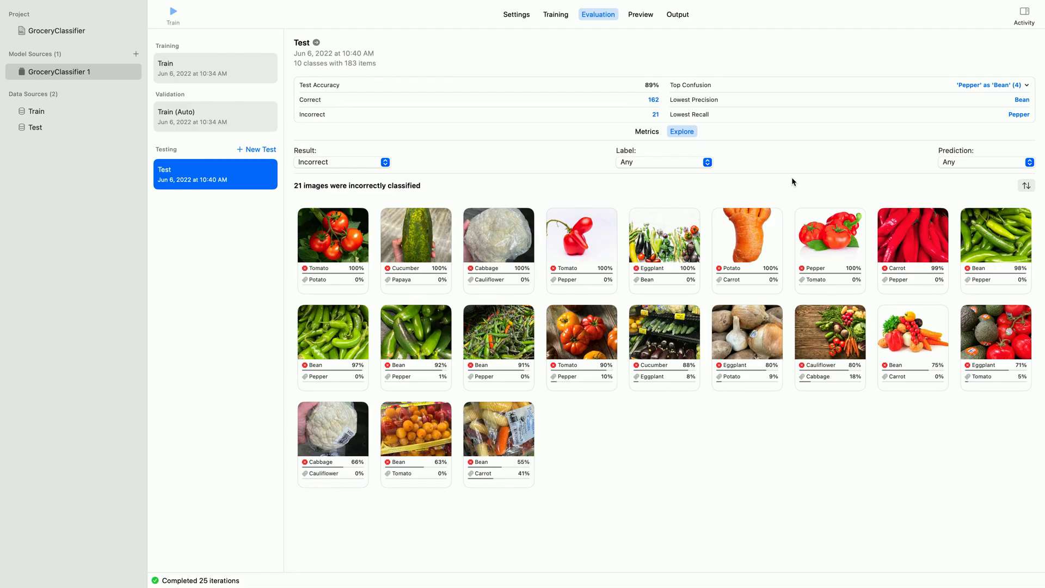
mouse_move(699, 90)
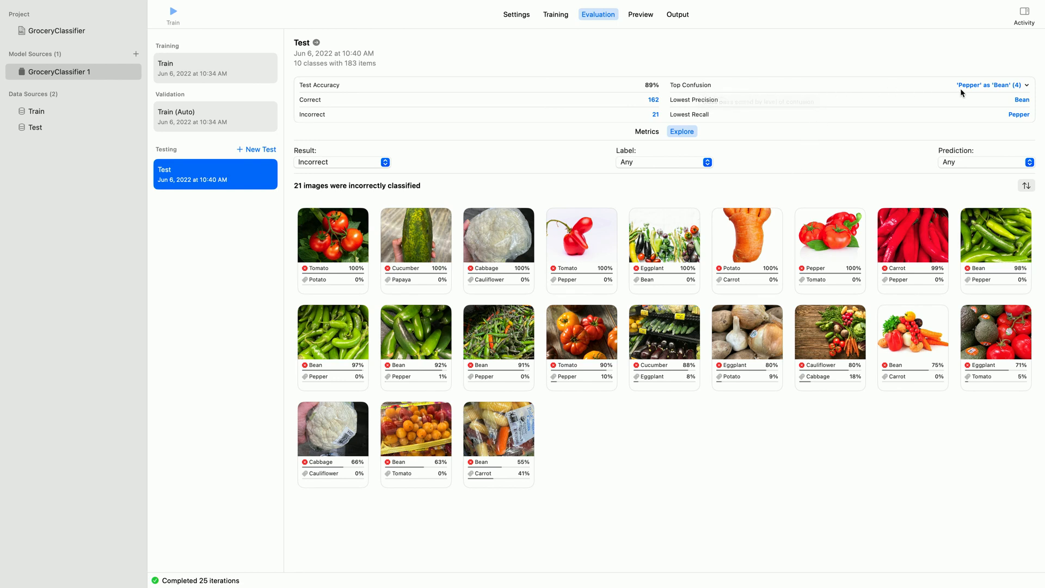
mouse_move(991, 85)
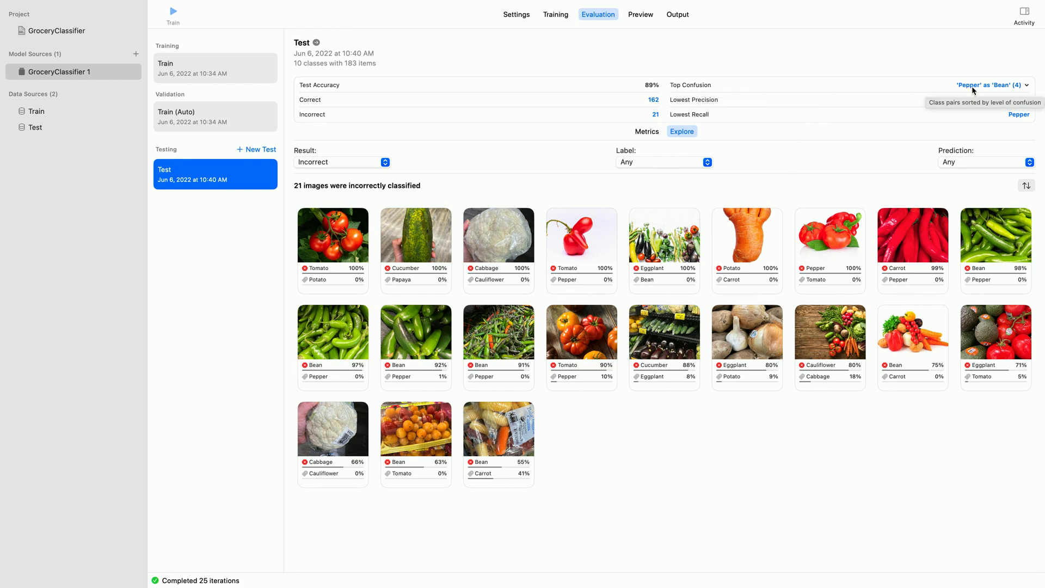
Filter to Pepper images predicted as Bean and inspect the misclassified cards.
click(989, 85)
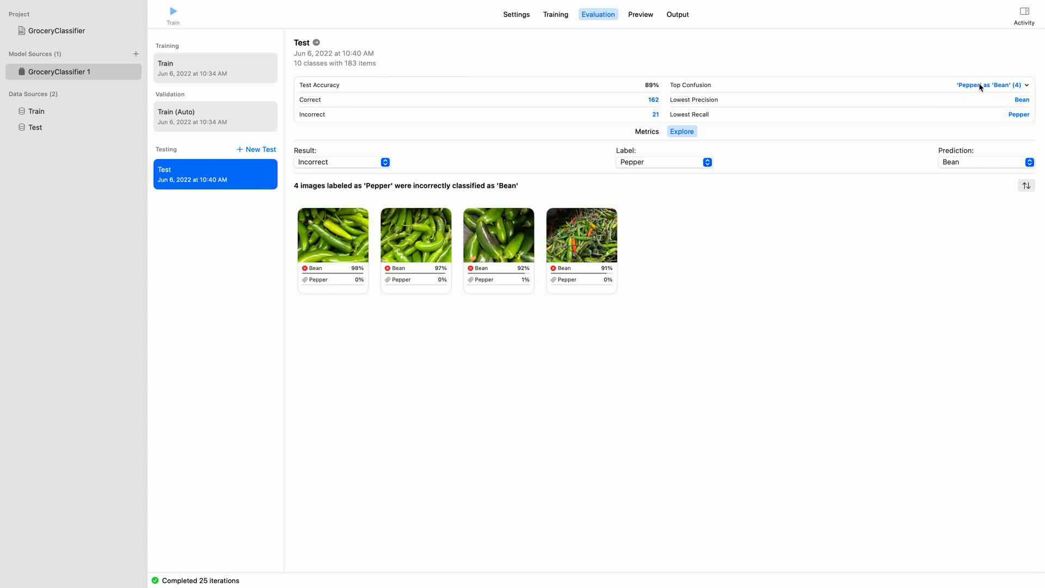
mouse_move(884, 221)
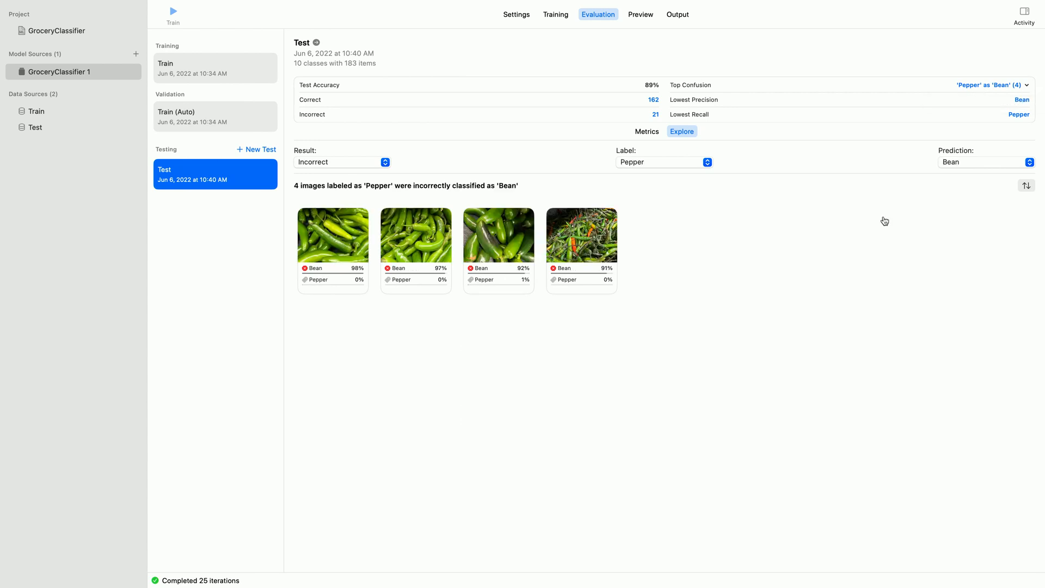
mouse_move(668, 271)
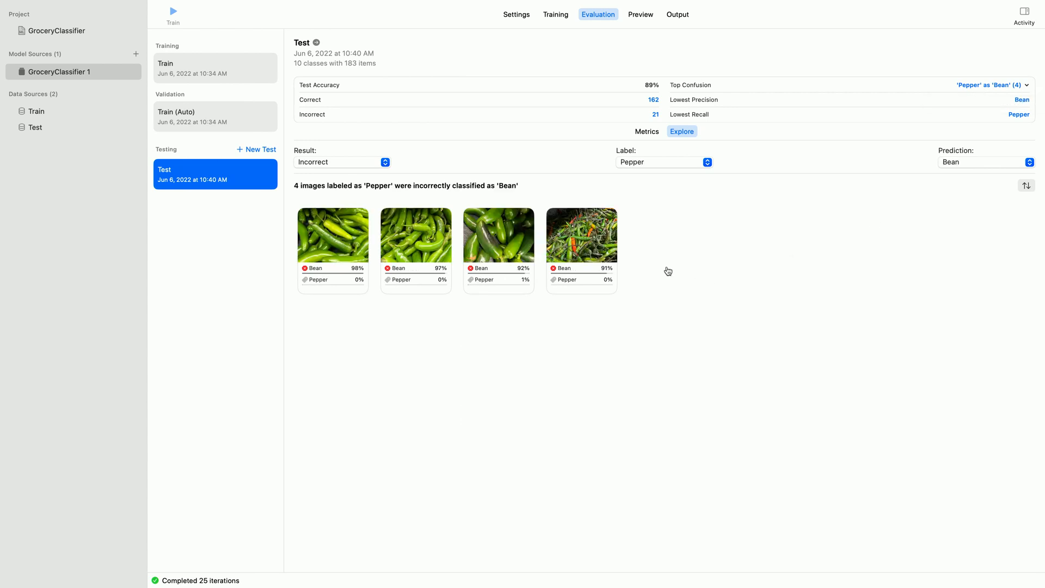
click(414, 235)
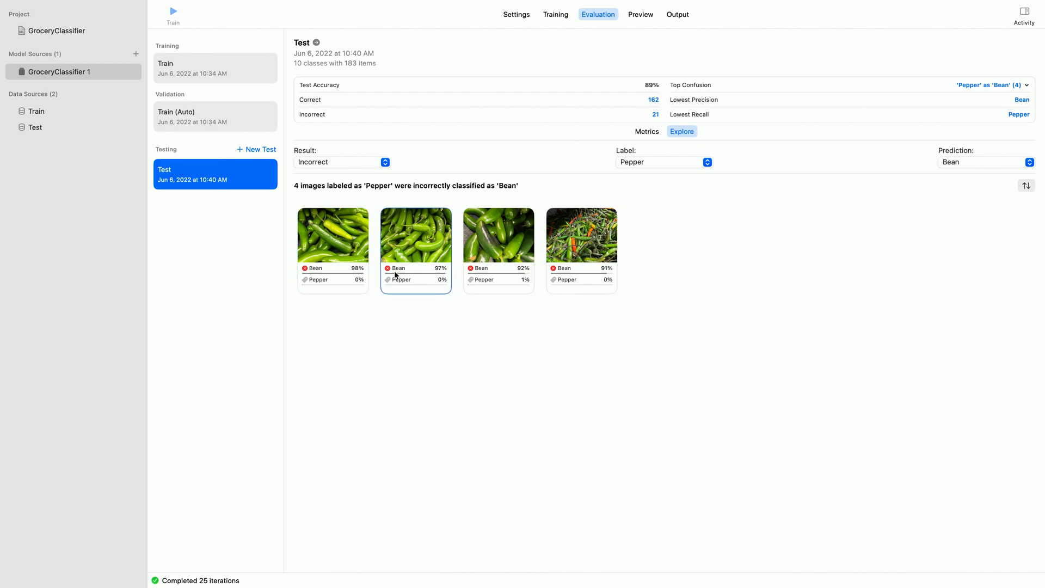
click(499, 250)
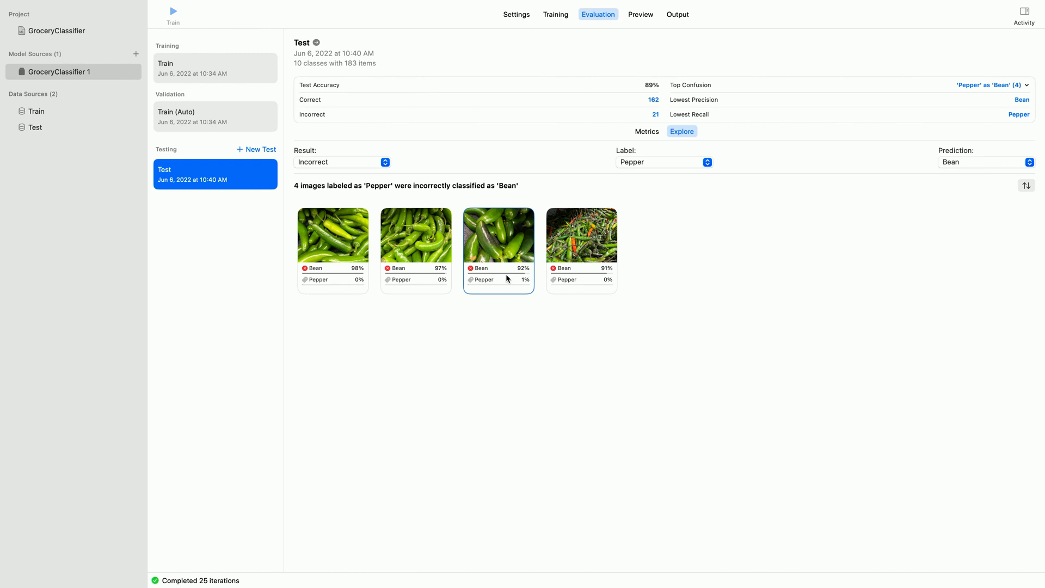
click(414, 250)
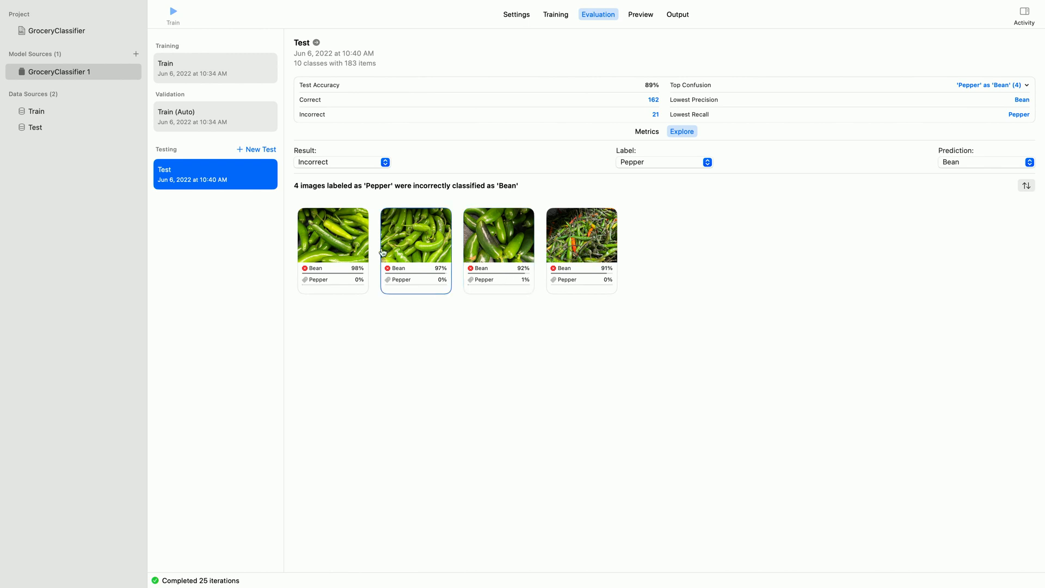
Filter results to Correct to review the 32 pepper images, then move to Preview.
click(341, 161)
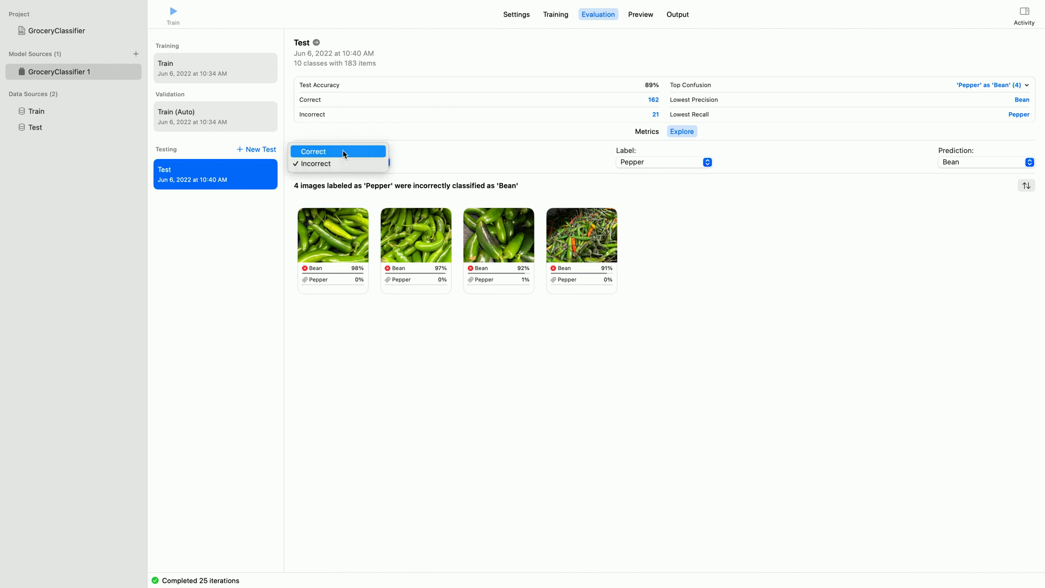
click(312, 151)
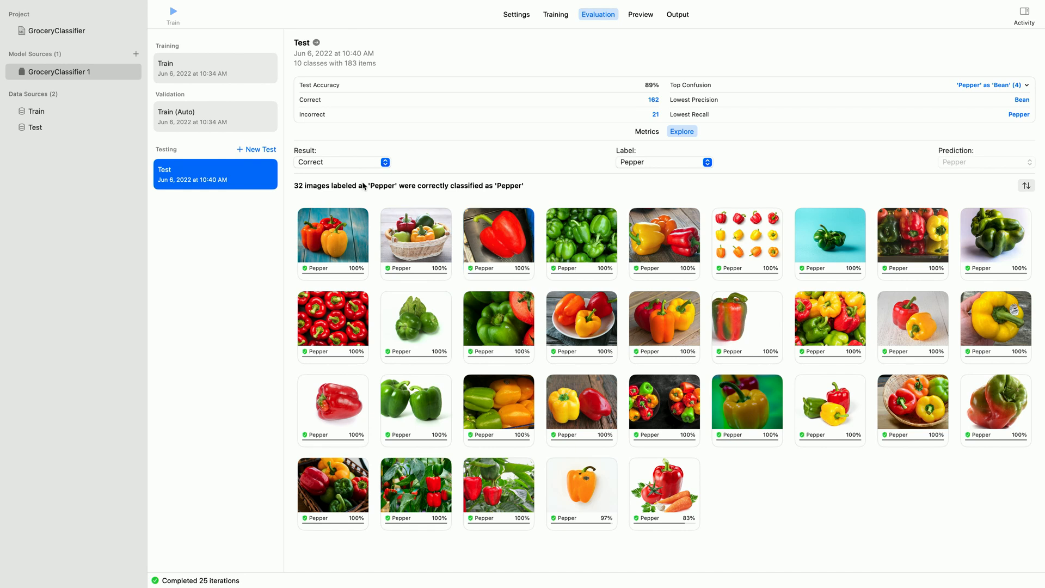
mouse_move(334, 192)
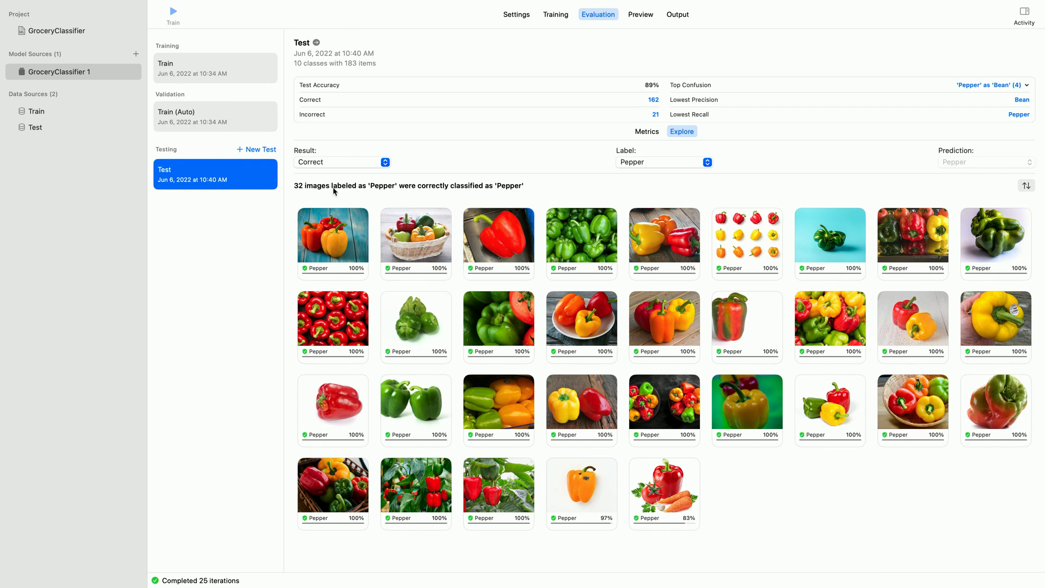
mouse_move(527, 295)
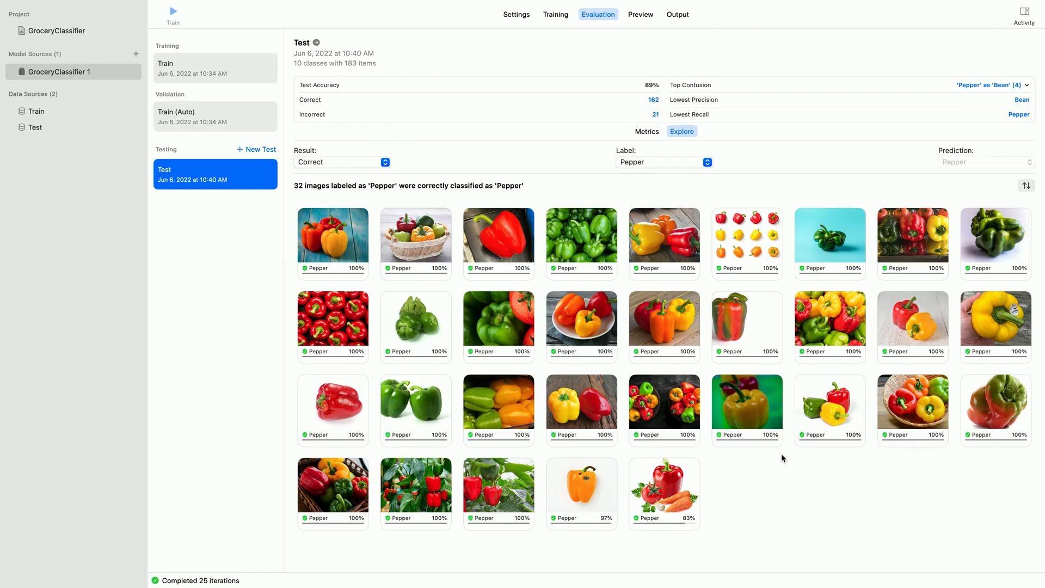
click(639, 14)
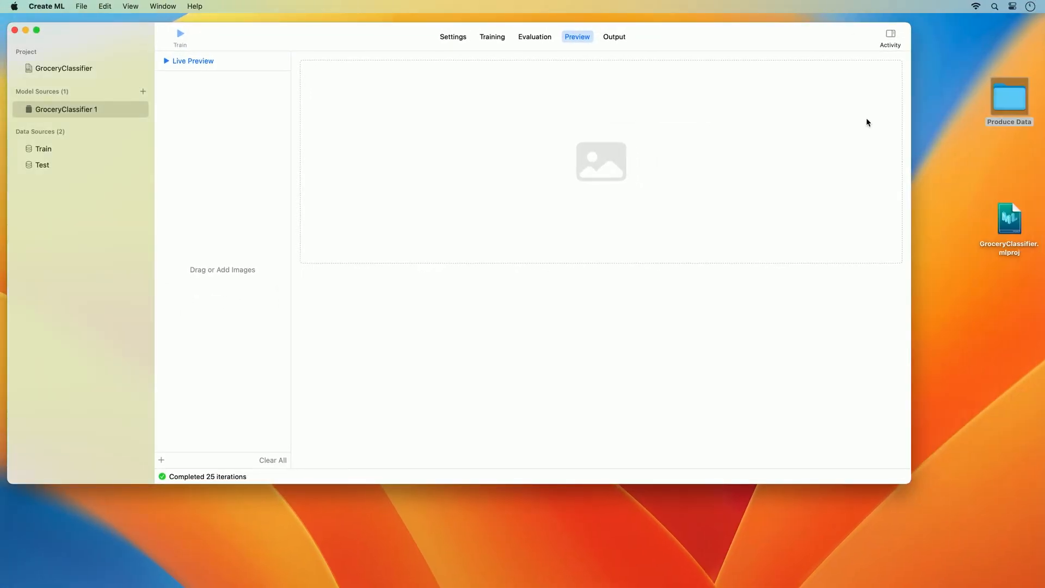
Browse Produce Data > Test > Carrot in Finder to reach the carrot photos.
double_click(1008, 97)
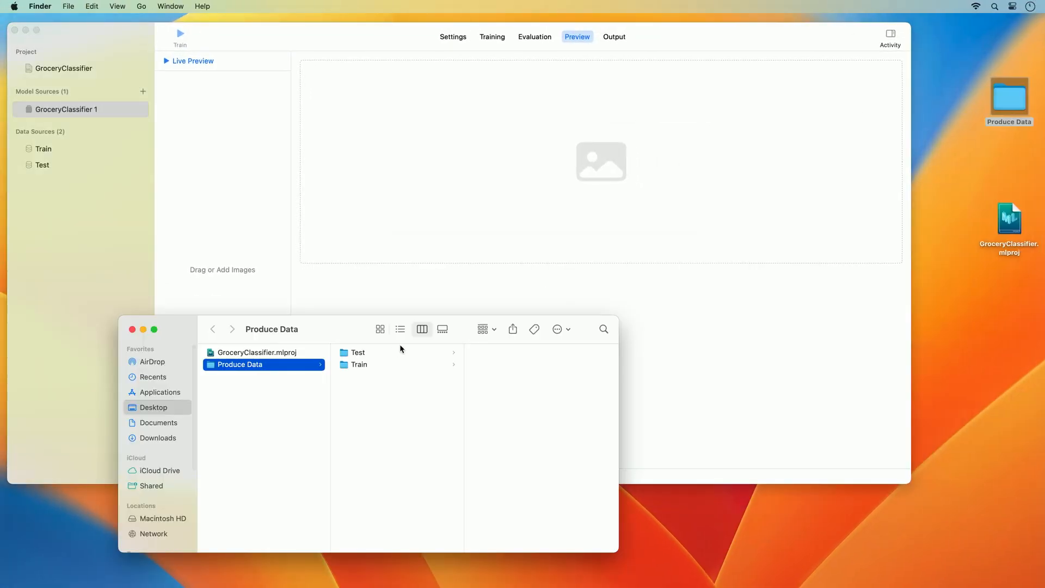
click(358, 351)
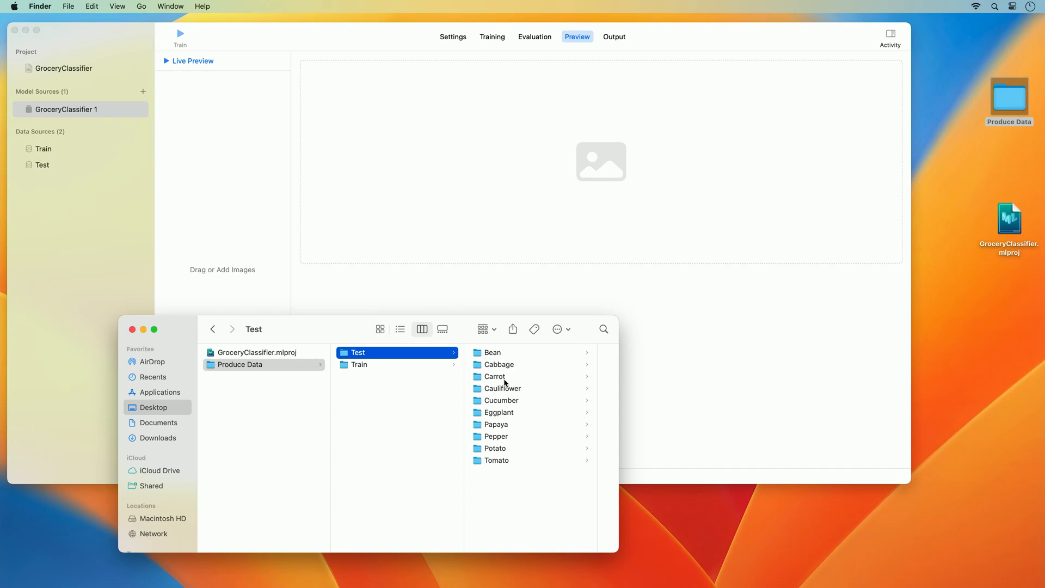
click(494, 375)
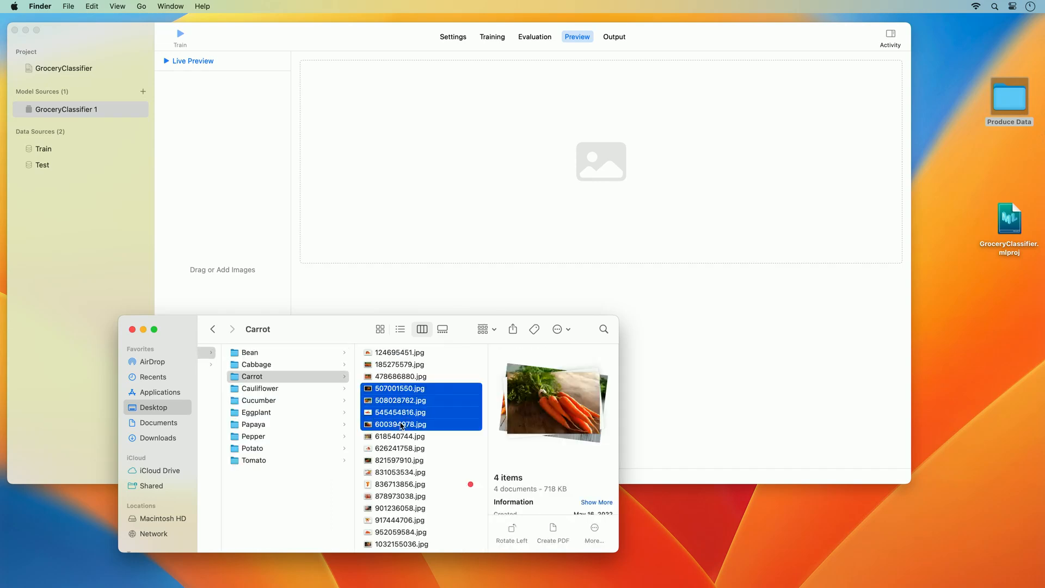